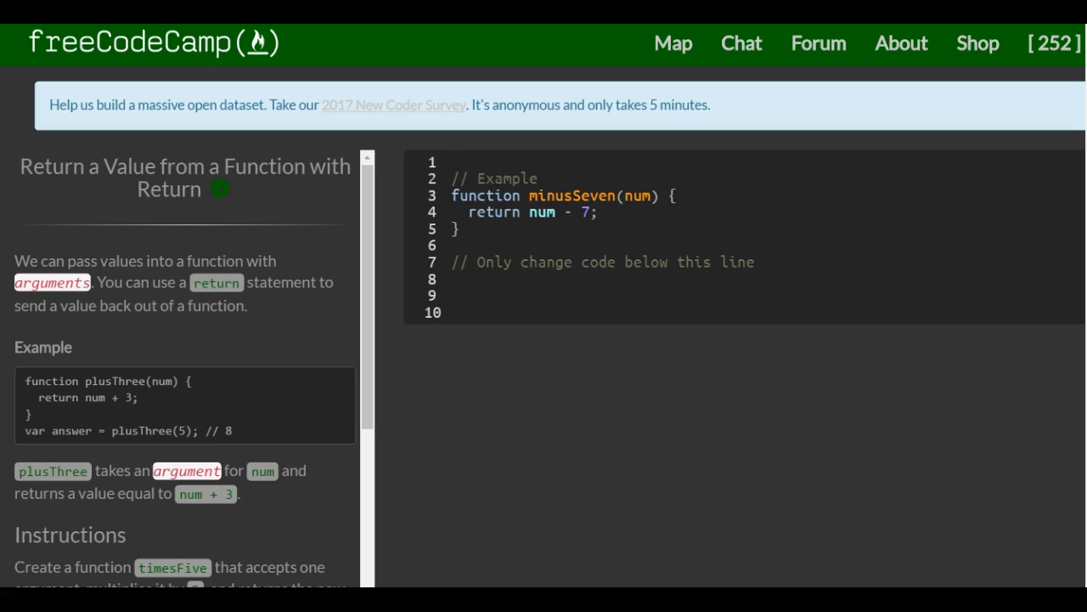
Scroll past the plusThree example to the timesFive Instructions and focus the code editor
{"action": "left_click", "coordinate": [452, 161]}
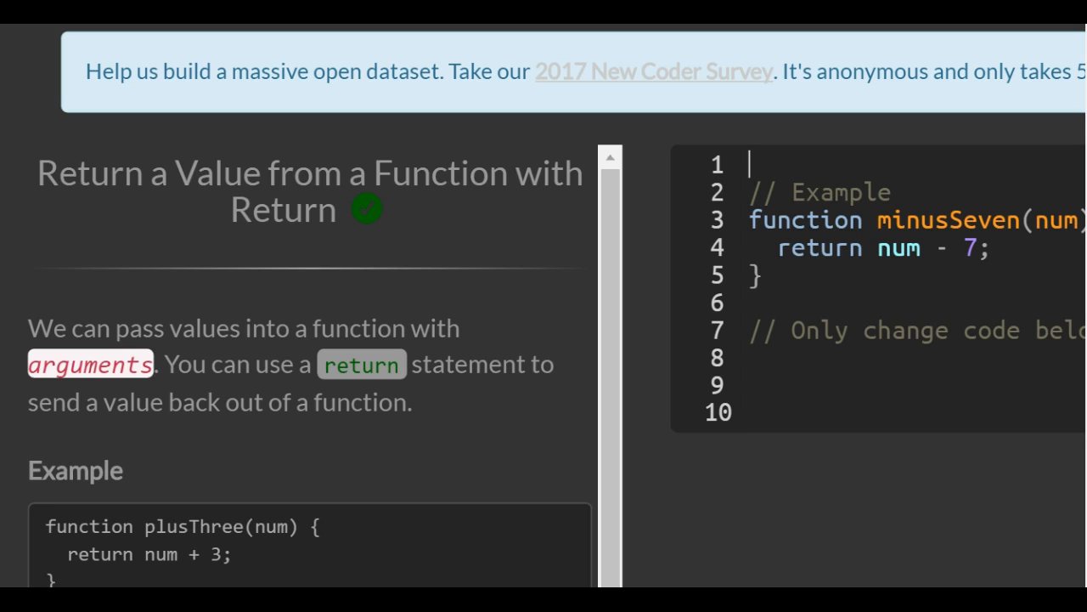
{"action": "scroll", "scroll_direction": "down", "scroll_amount": 3}
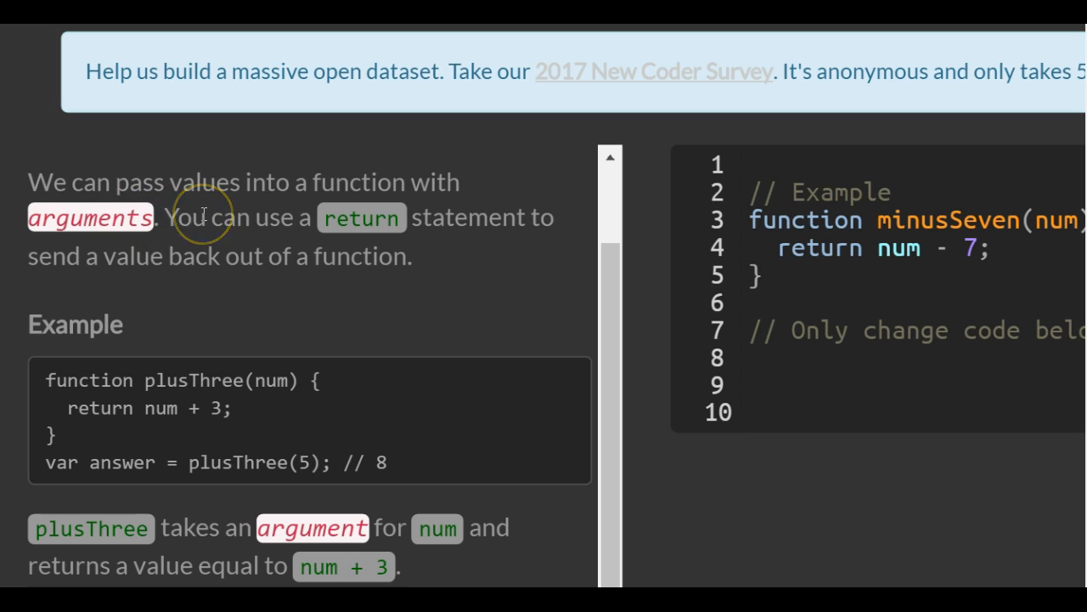
{"action": "mouse_move", "coordinate": [335, 217]}
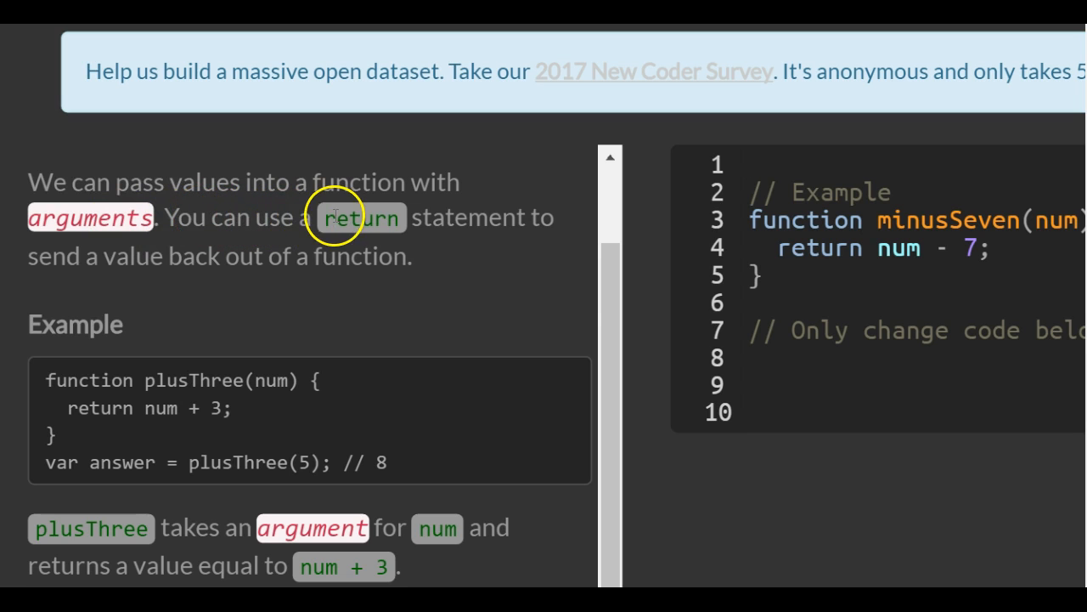
{"action": "mouse_move", "coordinate": [572, 309]}
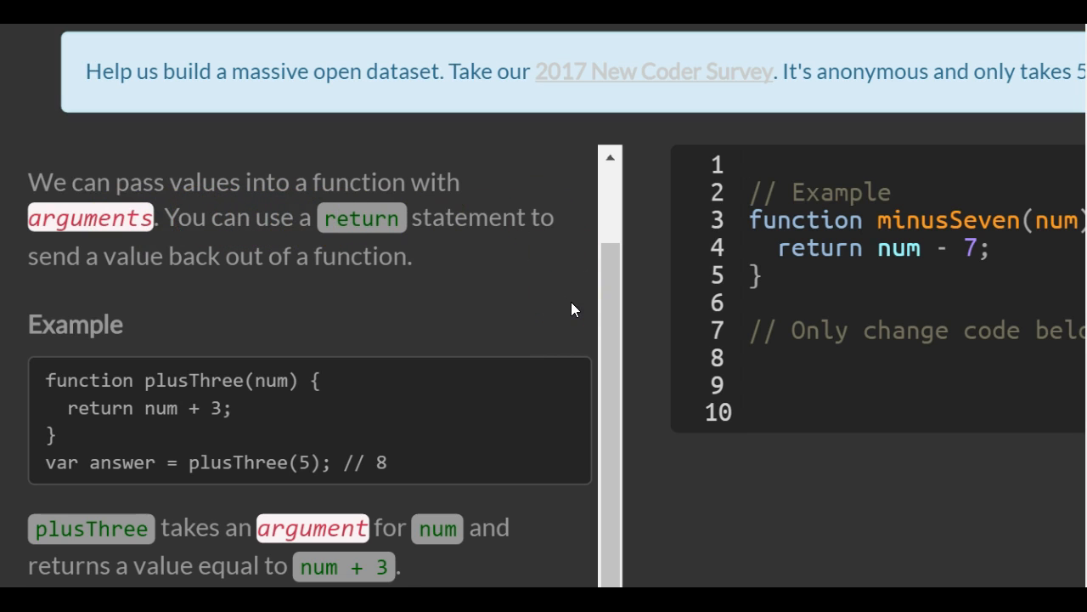
{"action": "left_click", "coordinate": [748, 163]}
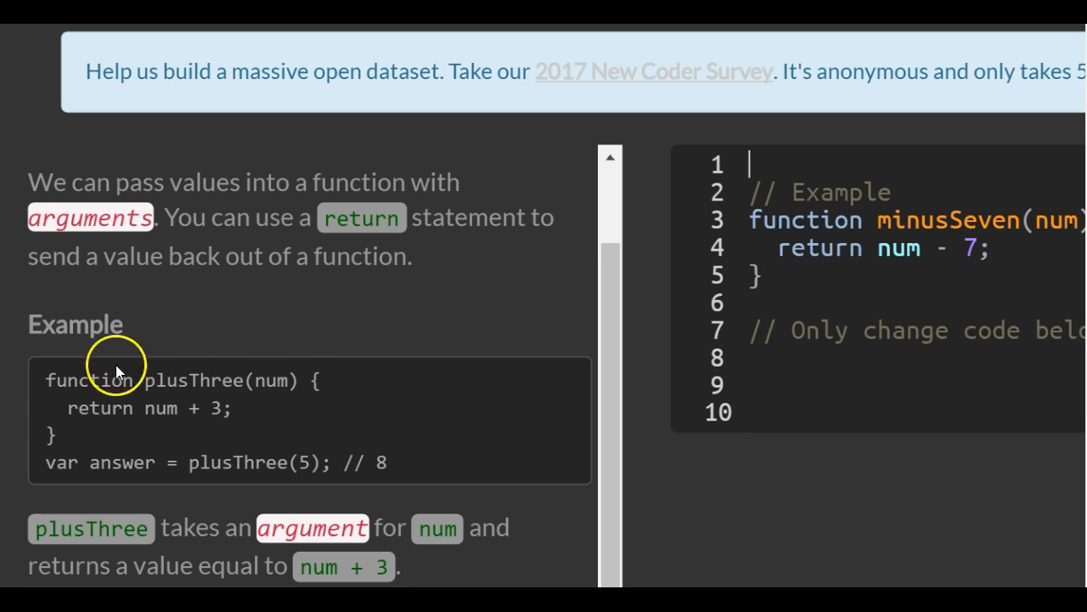
{"action": "mouse_move", "coordinate": [242, 386]}
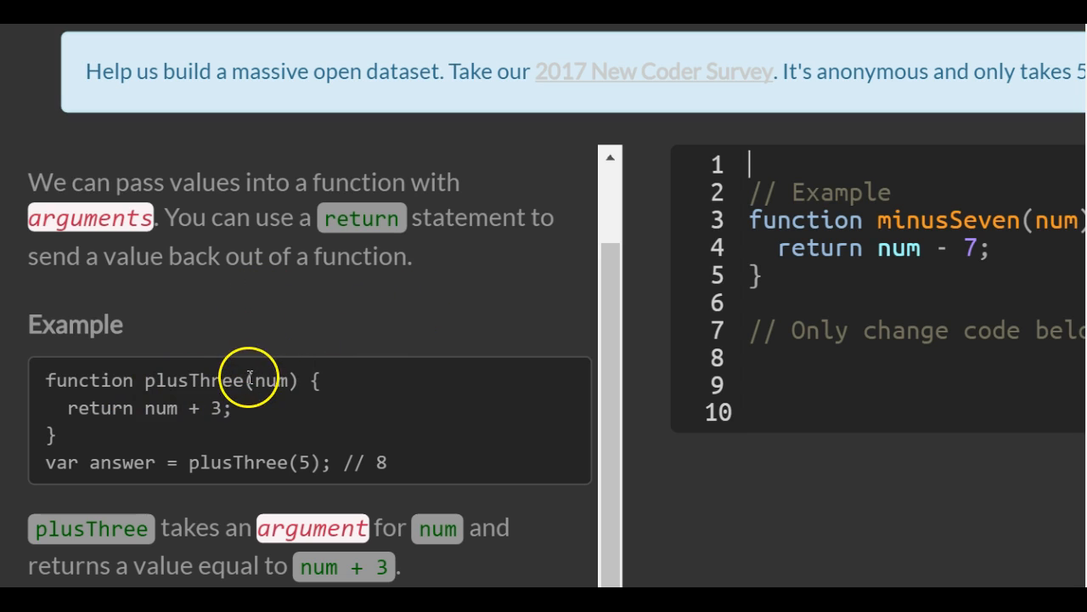
{"action": "mouse_move", "coordinate": [255, 381]}
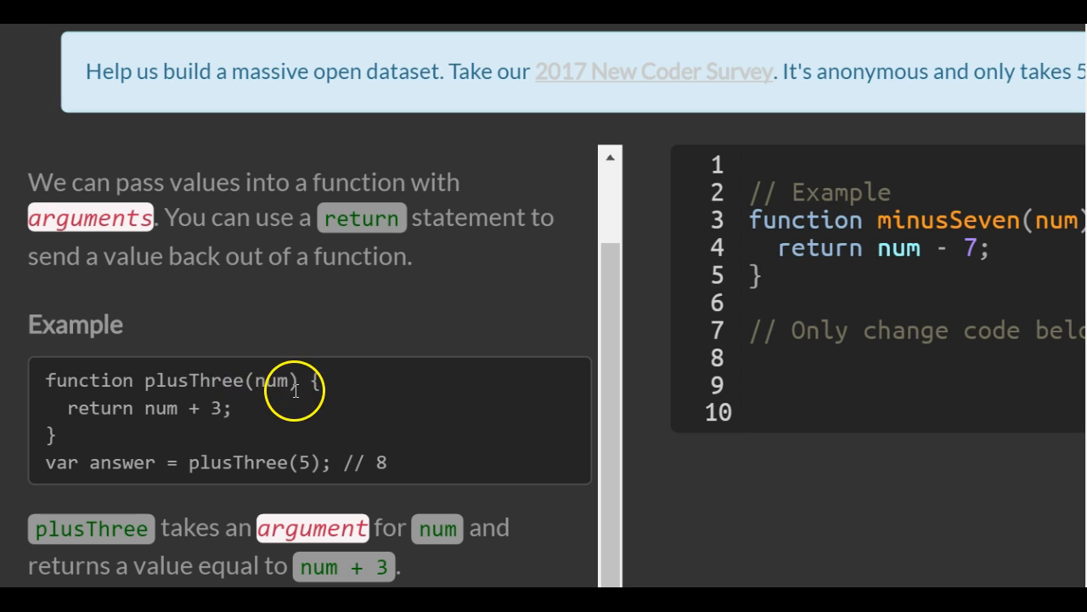
{"action": "mouse_move", "coordinate": [322, 438]}
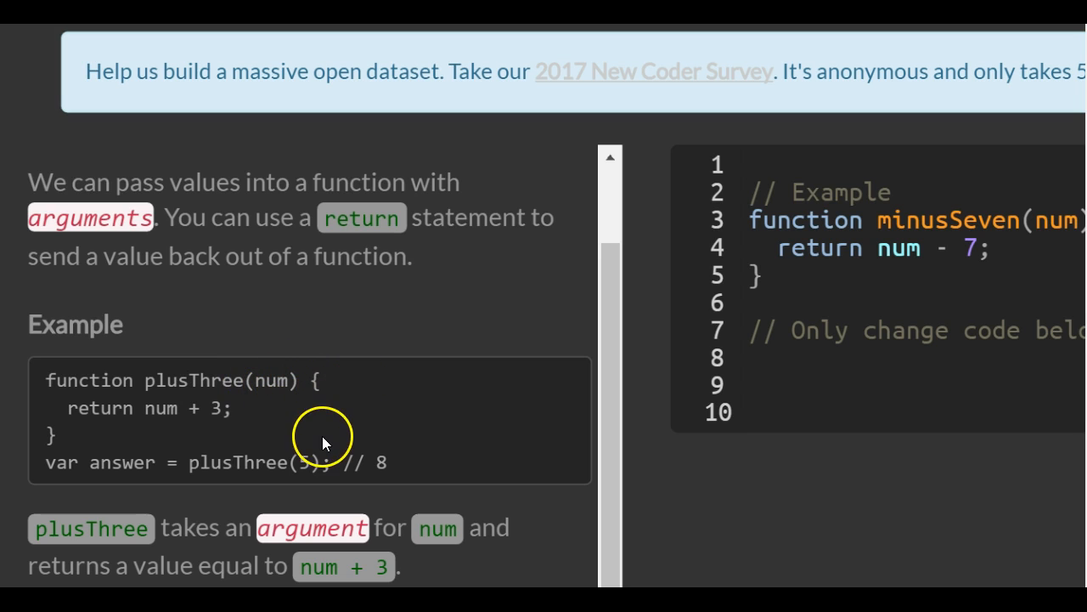
{"action": "mouse_move", "coordinate": [316, 421]}
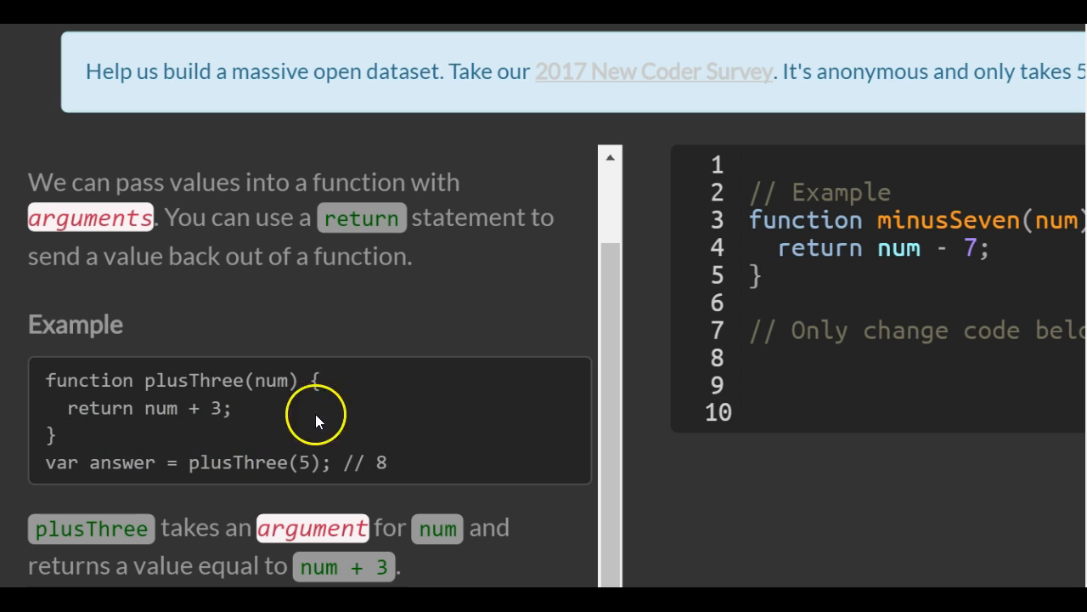
{"action": "mouse_move", "coordinate": [263, 371]}
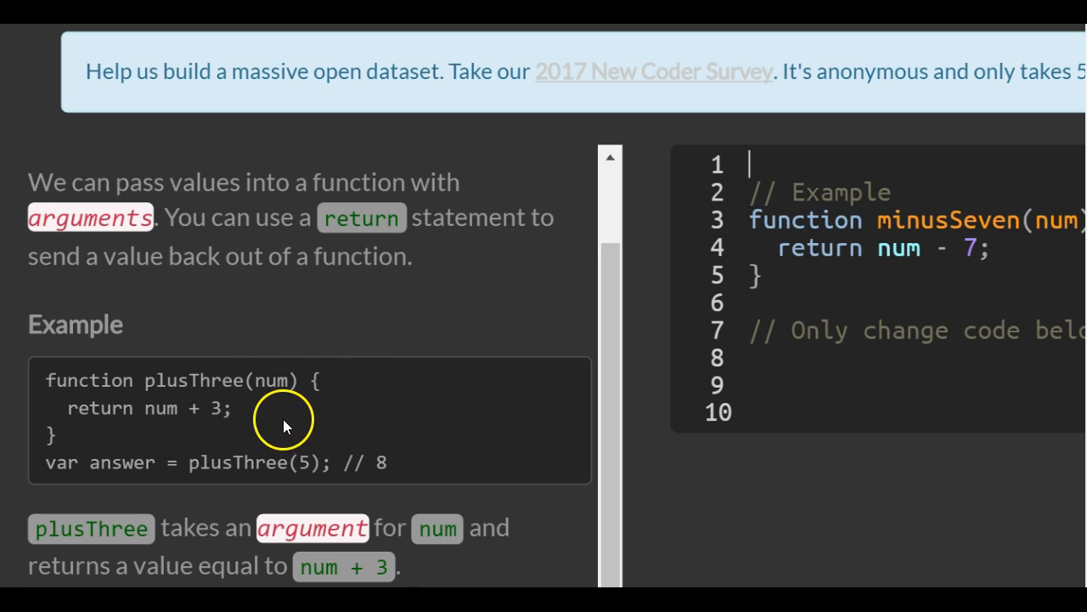
{"action": "mouse_move", "coordinate": [44, 467]}
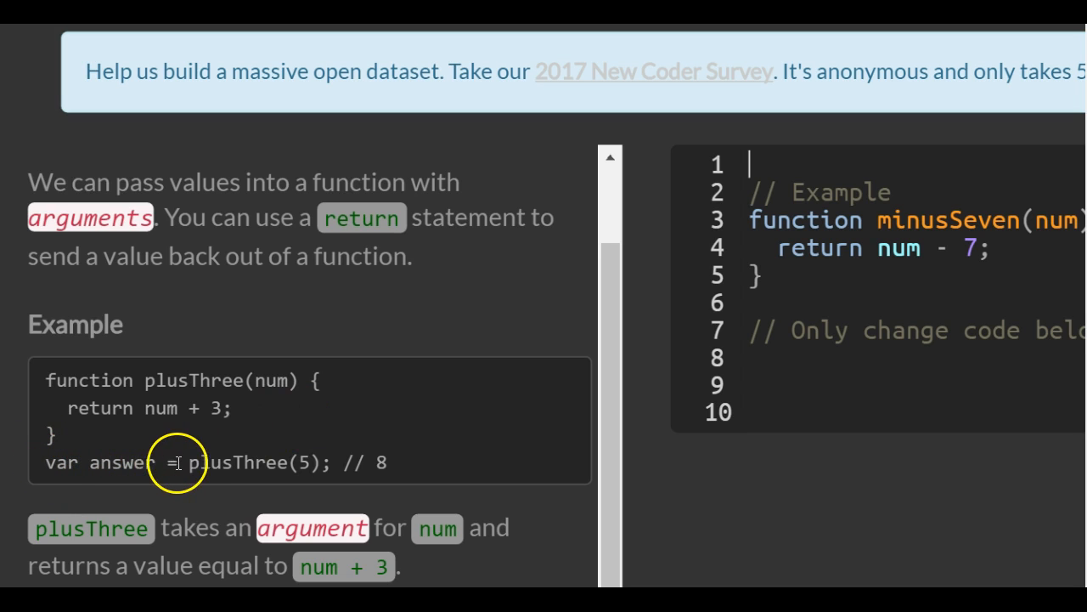
{"action": "mouse_move", "coordinate": [259, 472]}
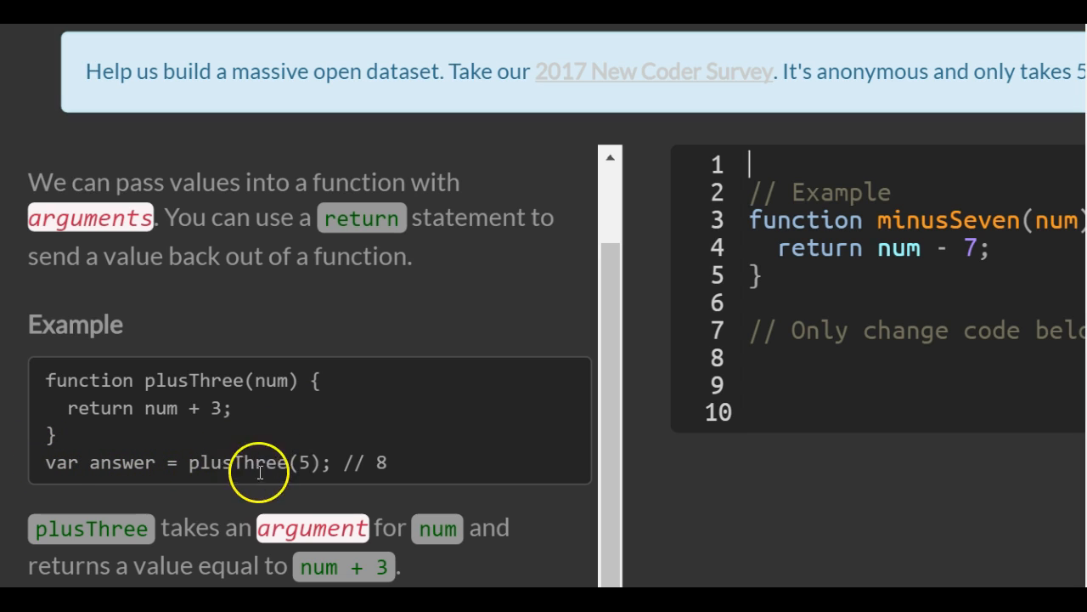
{"action": "mouse_move", "coordinate": [305, 484]}
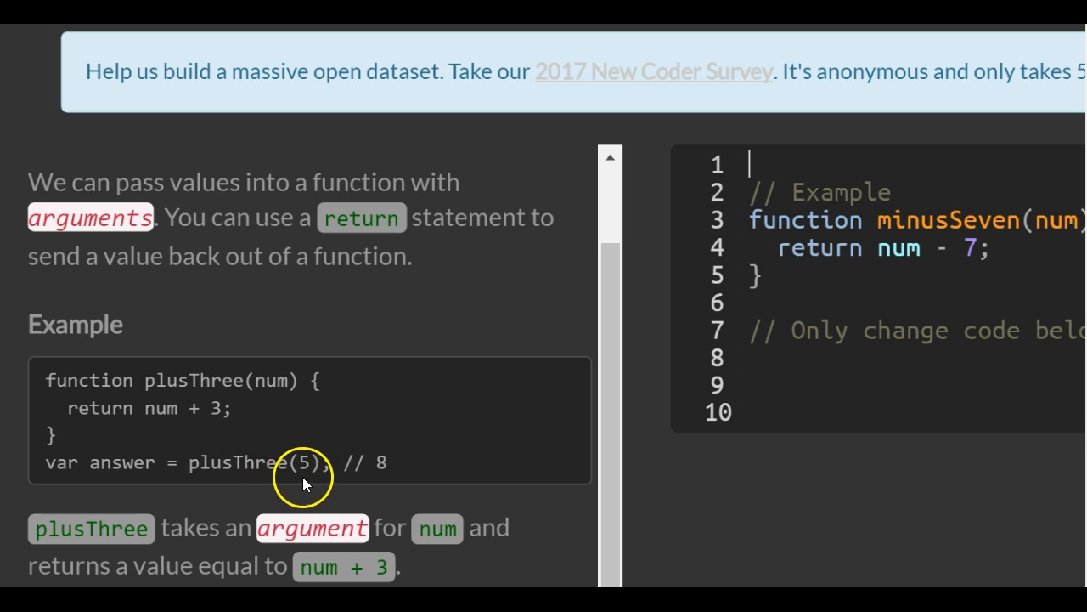
{"action": "mouse_move", "coordinate": [552, 369]}
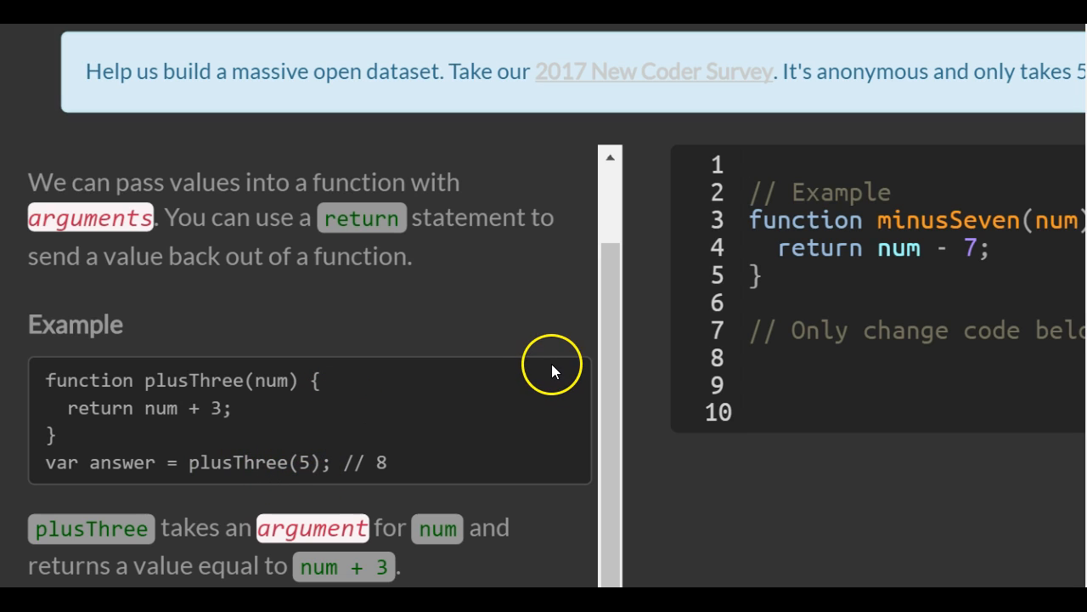
{"action": "mouse_move", "coordinate": [391, 467]}
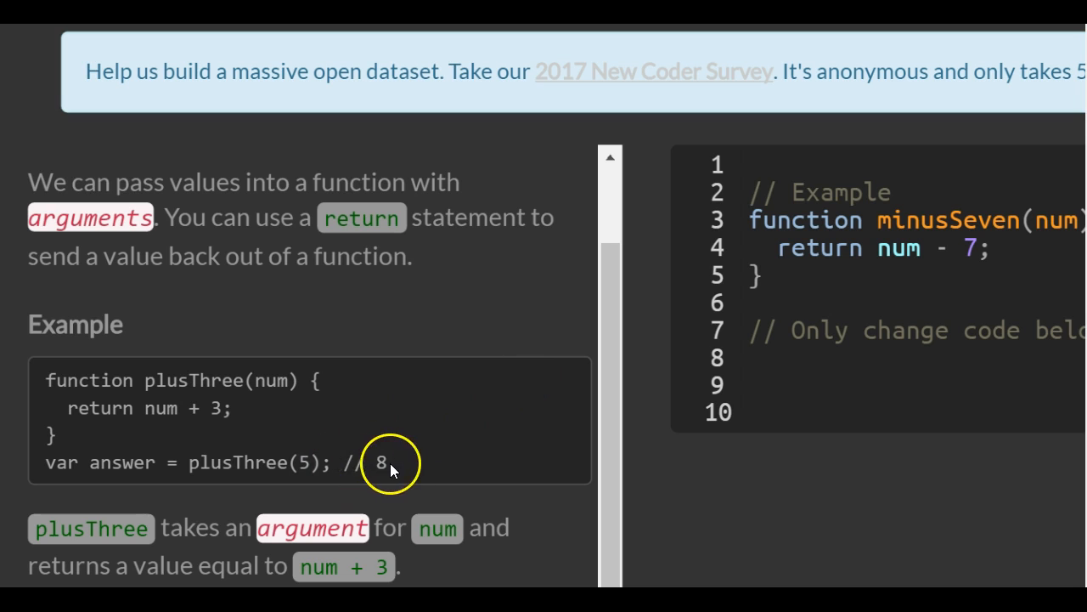
{"action": "mouse_move", "coordinate": [295, 451]}
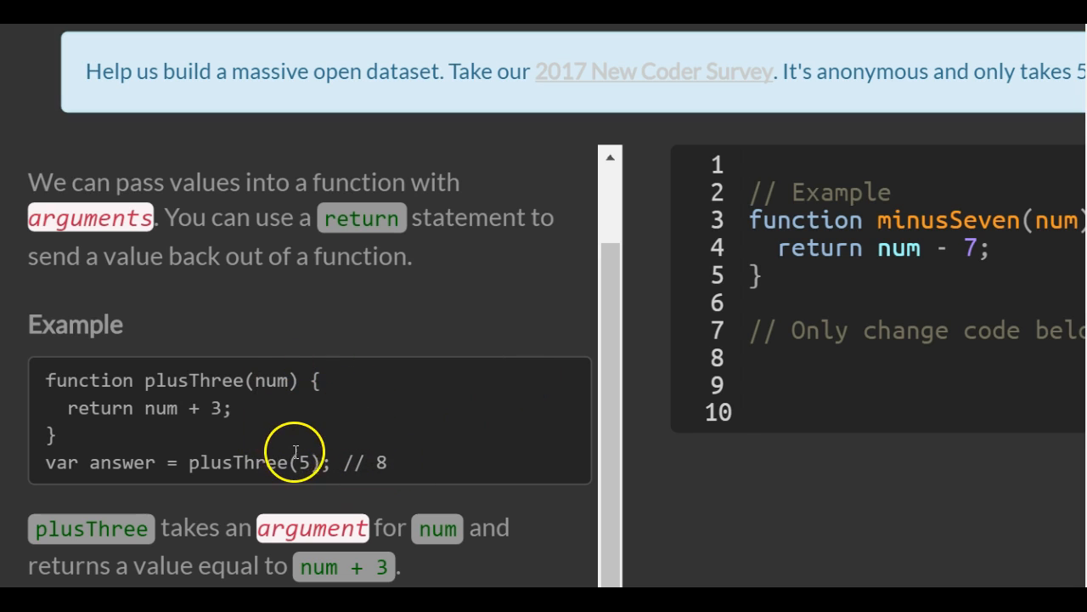
{"action": "mouse_move", "coordinate": [218, 385]}
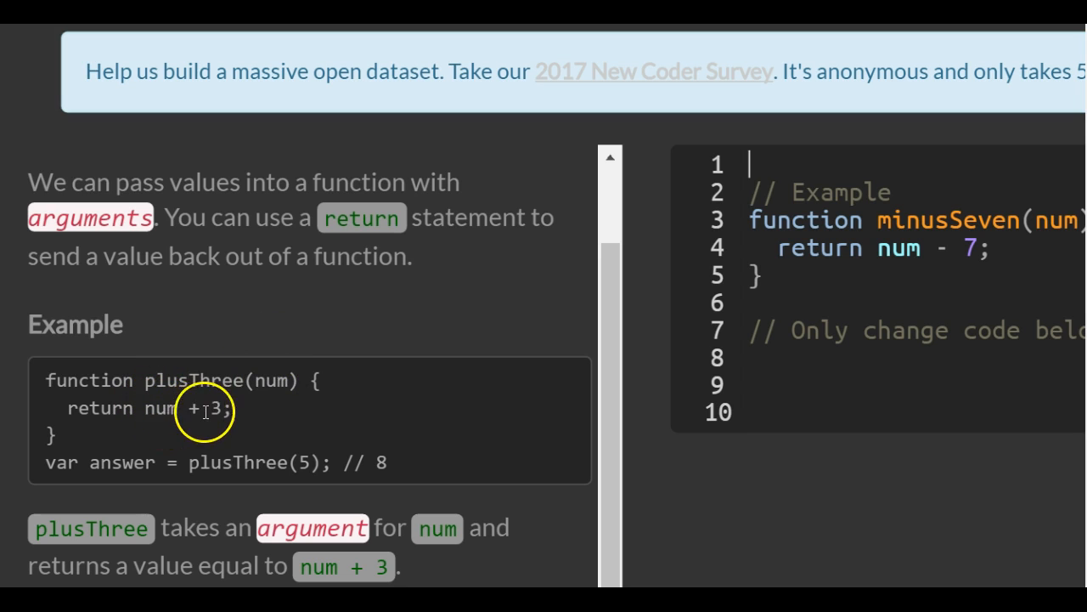
{"action": "mouse_move", "coordinate": [149, 436]}
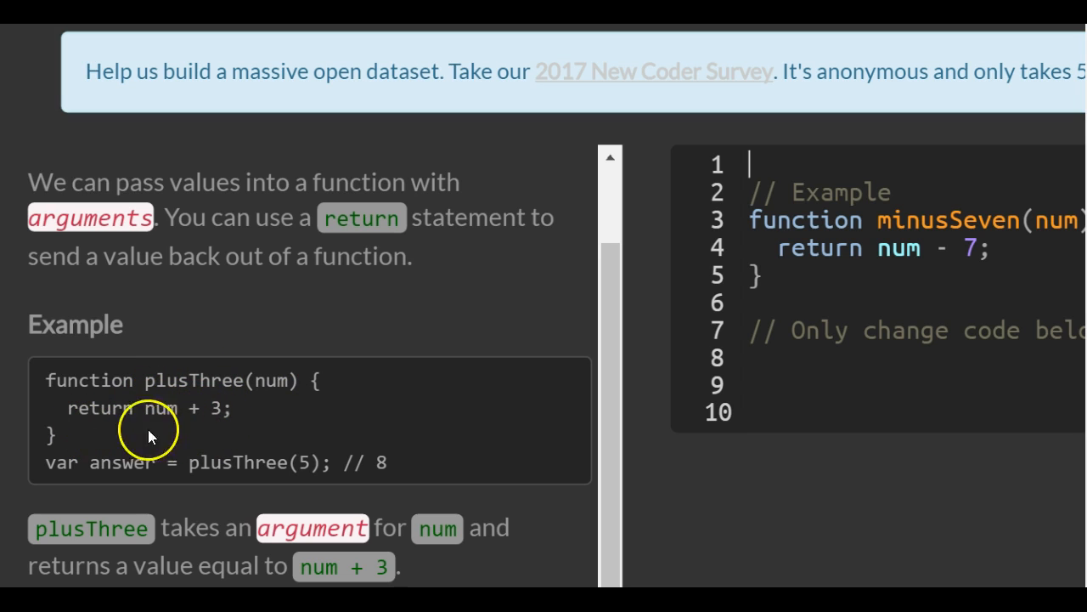
{"action": "mouse_move", "coordinate": [537, 466]}
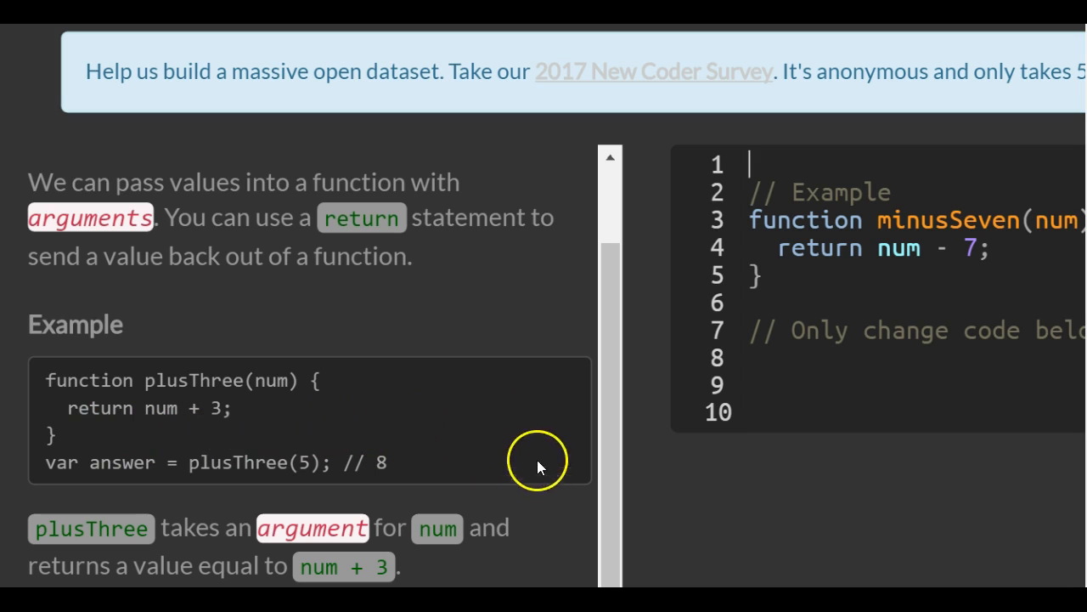
{"action": "scroll", "scroll_direction": "down", "scroll_amount": 3}
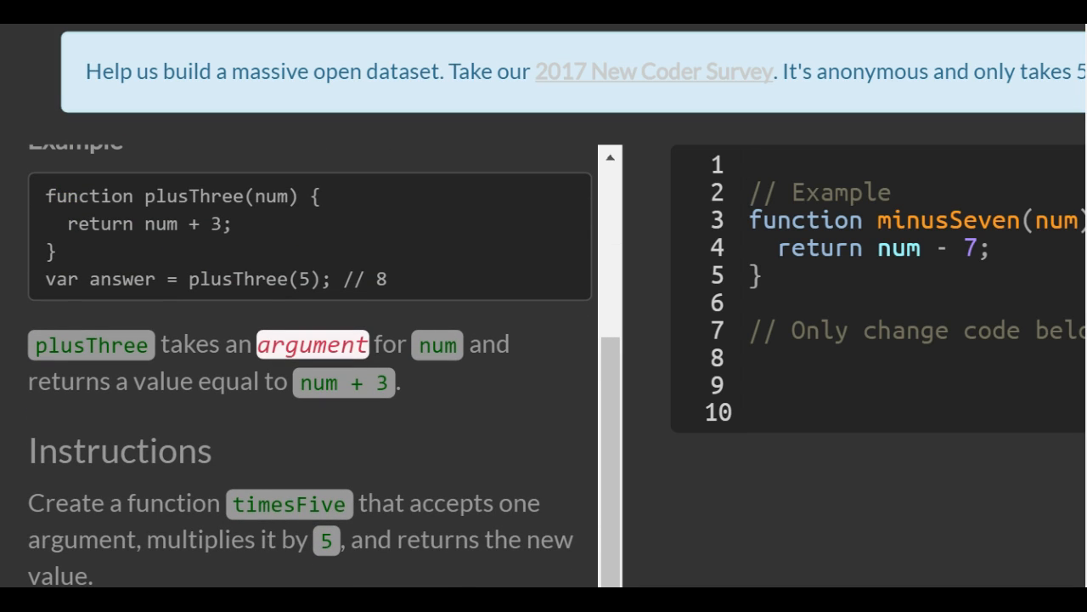
{"action": "mouse_move", "coordinate": [44, 214]}
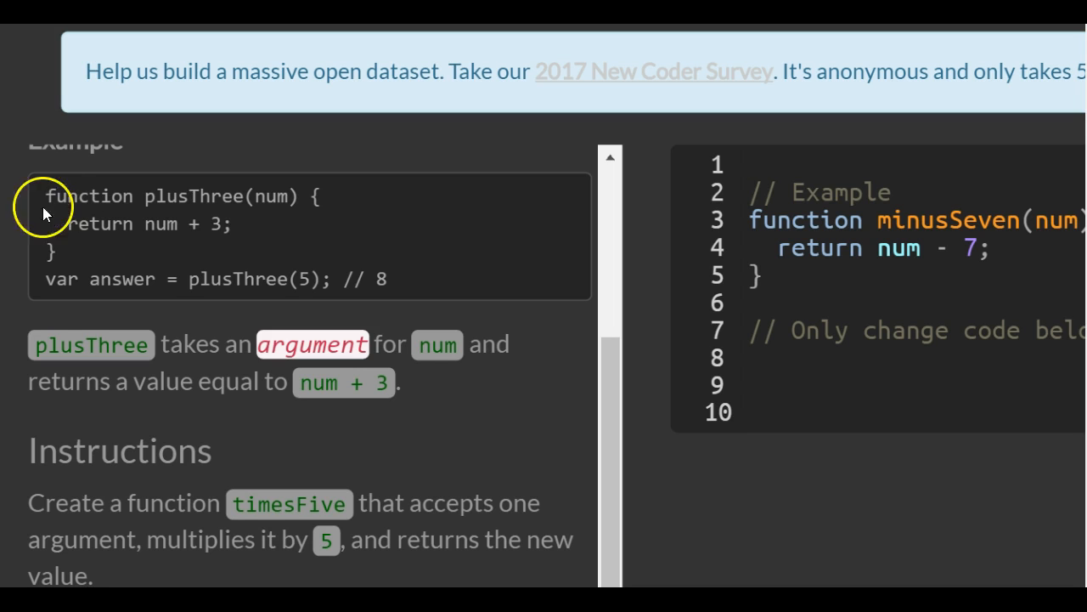
{"action": "mouse_move", "coordinate": [537, 421]}
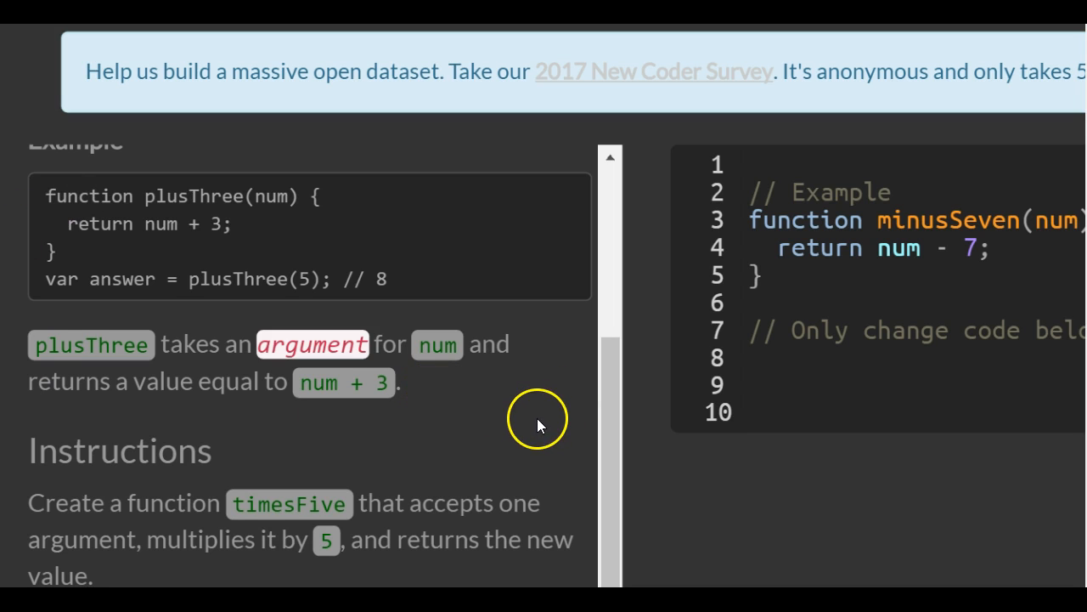
{"action": "scroll", "scroll_direction": "down", "scroll_amount": 3}
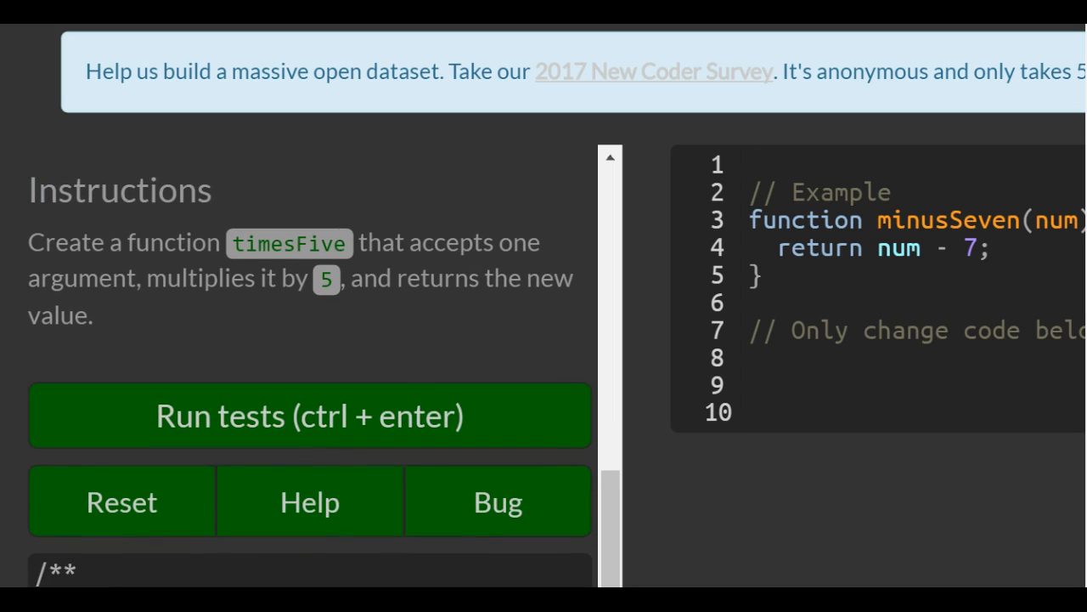
{"action": "left_click", "coordinate": [749, 164]}
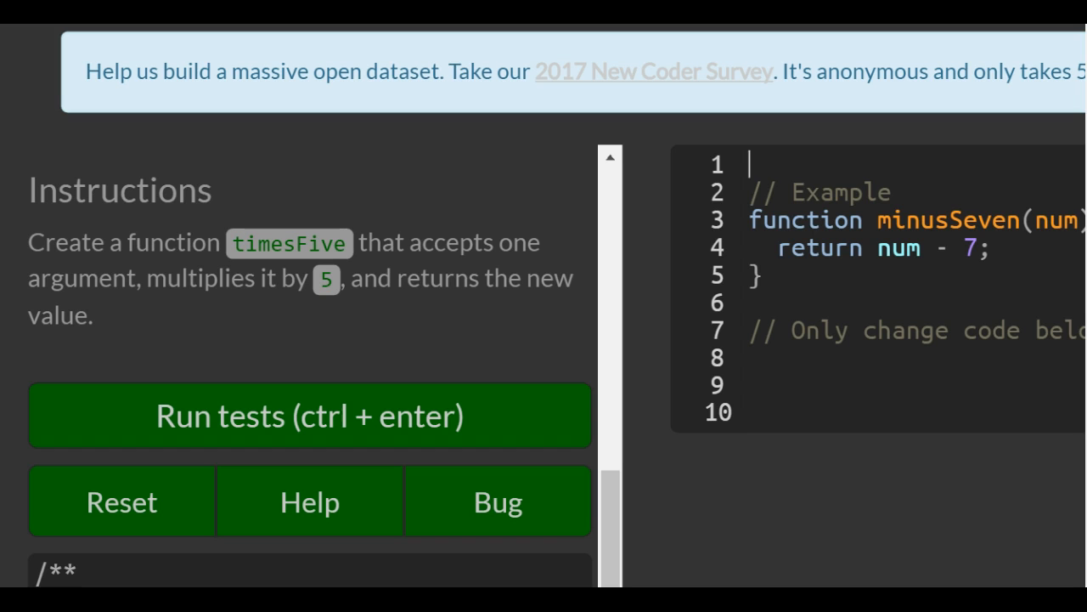
{"action": "scroll", "scroll_direction": "up", "scroll_amount": 3}
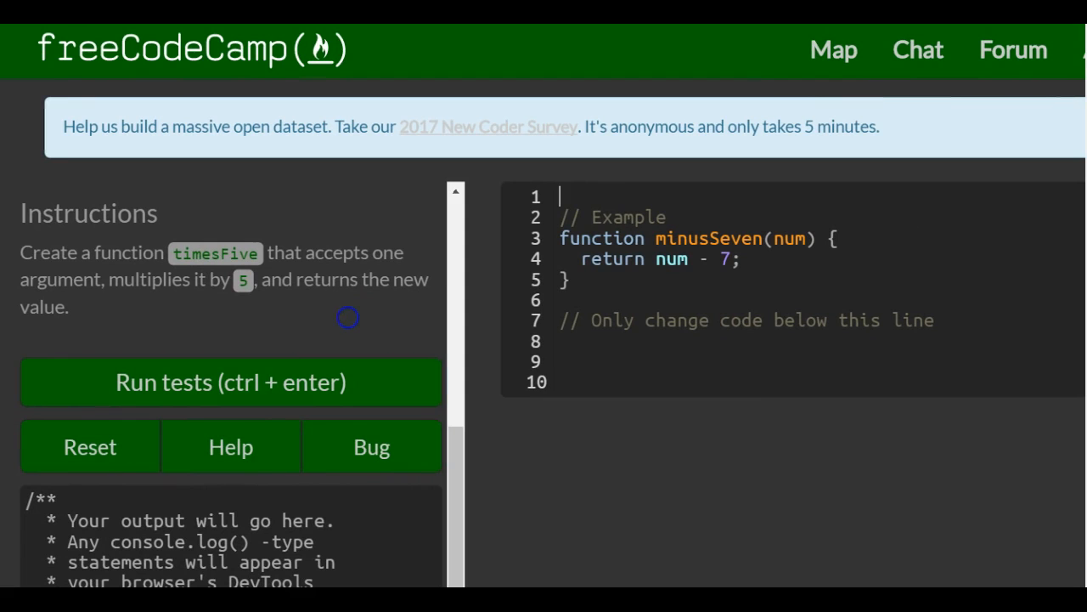
Place the cursor on empty line 8 below the 'Only change code below this line' comment
{"action": "left_click", "coordinate": [618, 352]}
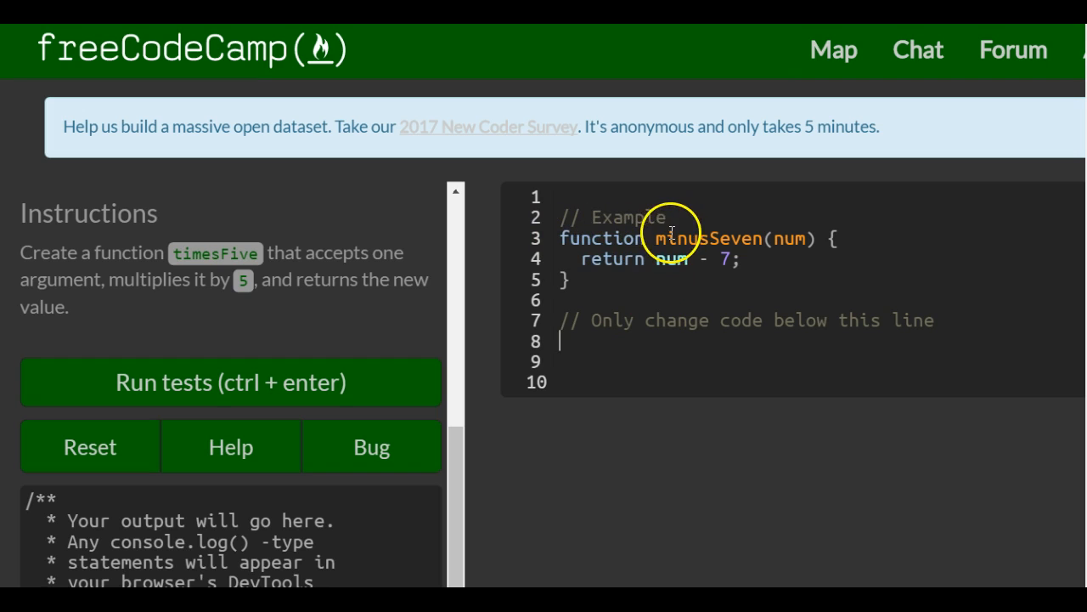
{"action": "mouse_move", "coordinate": [790, 232]}
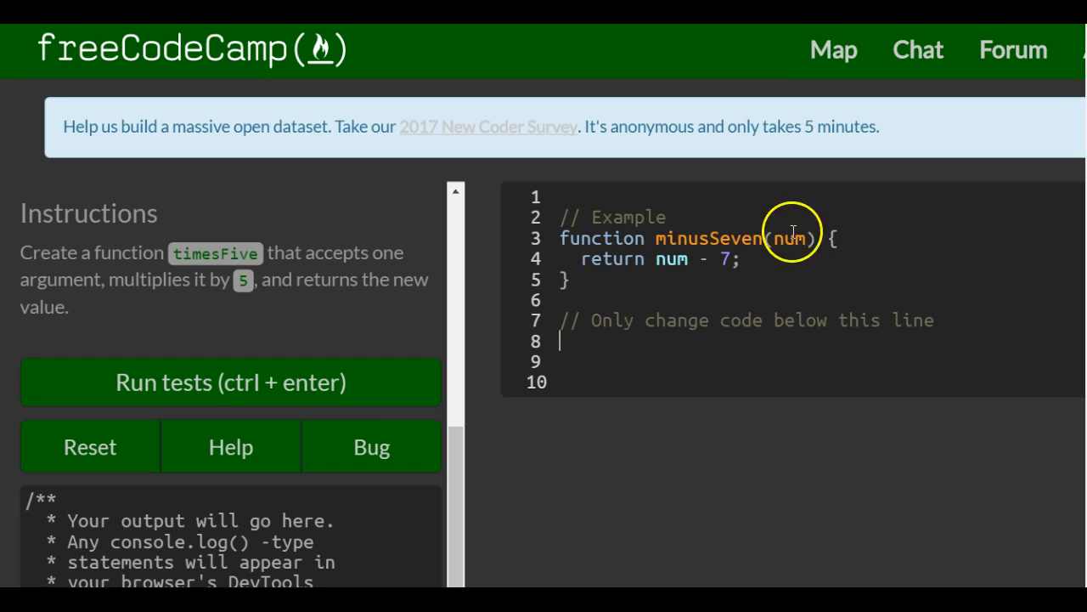
{"action": "mouse_move", "coordinate": [676, 258]}
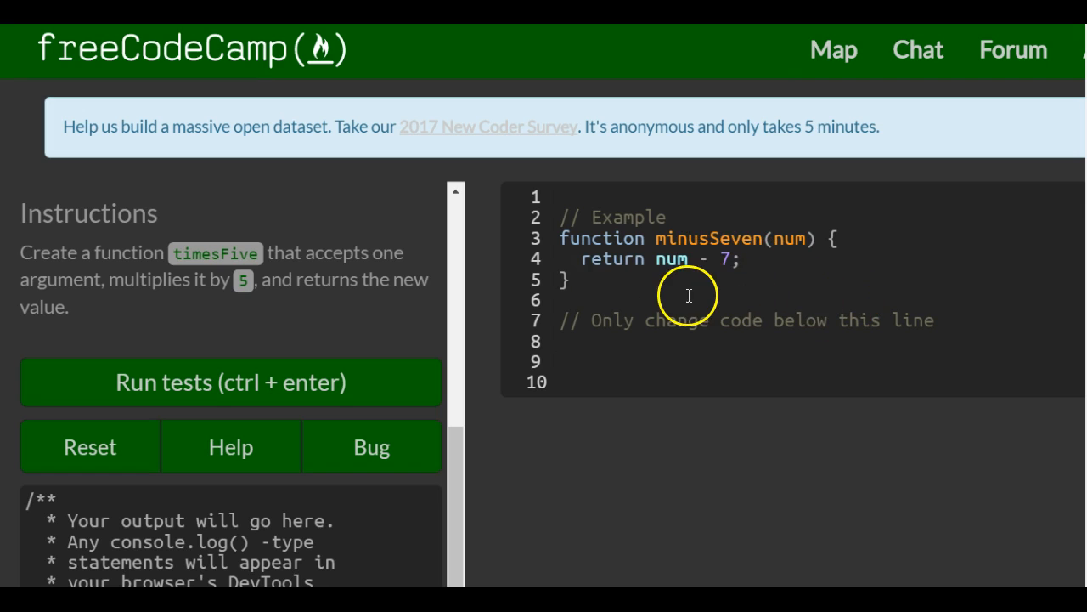
{"action": "mouse_move", "coordinate": [663, 291]}
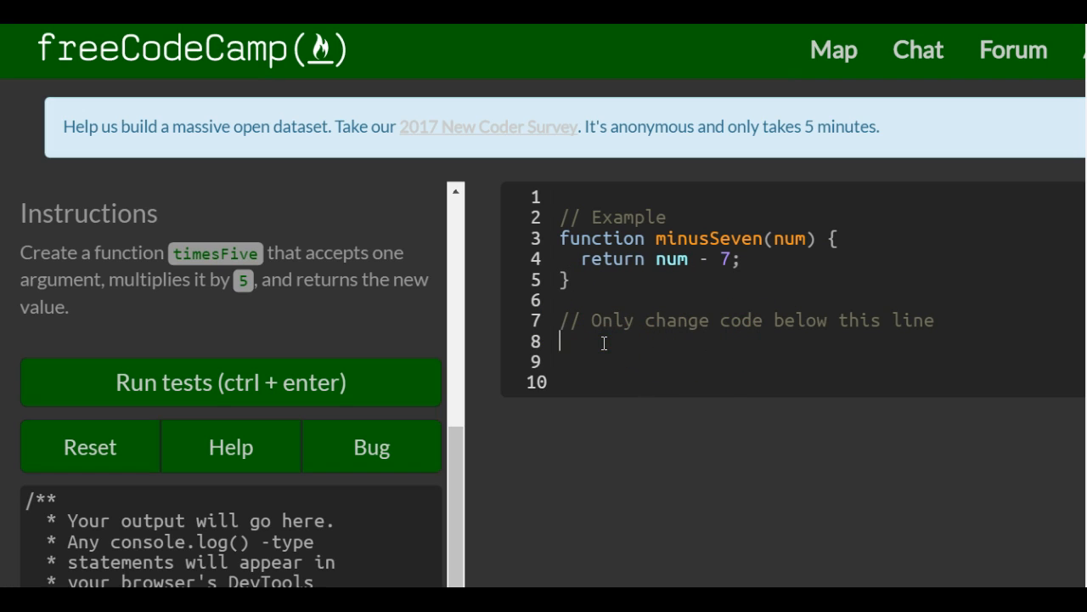
Write function timesFive(num) { return num * 5; } and run the tests
{"action": "type", "text": "function"}
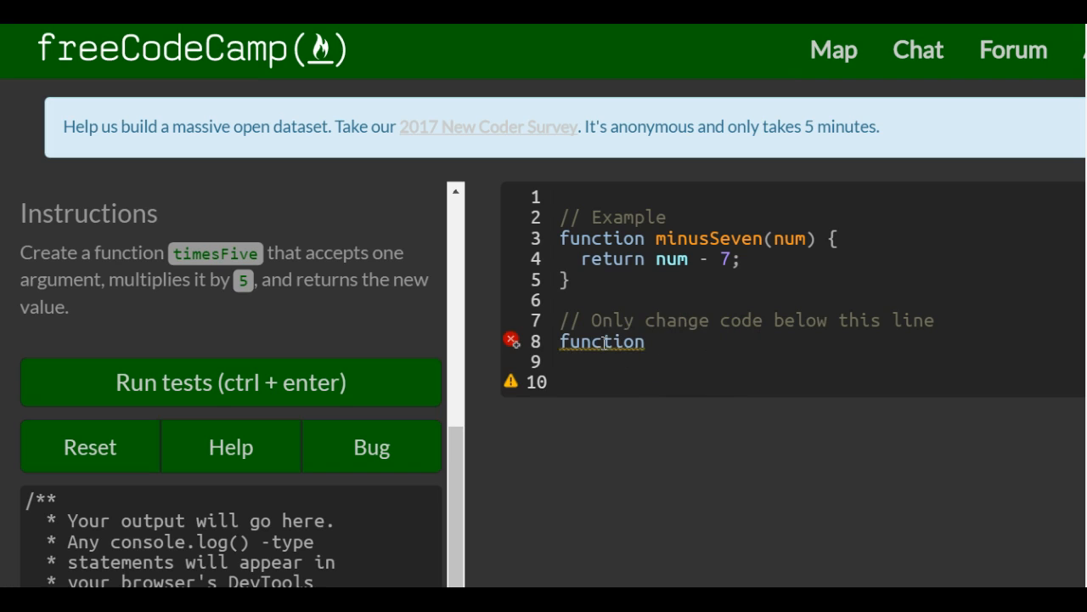
{"action": "type", "text": "timesFive"}
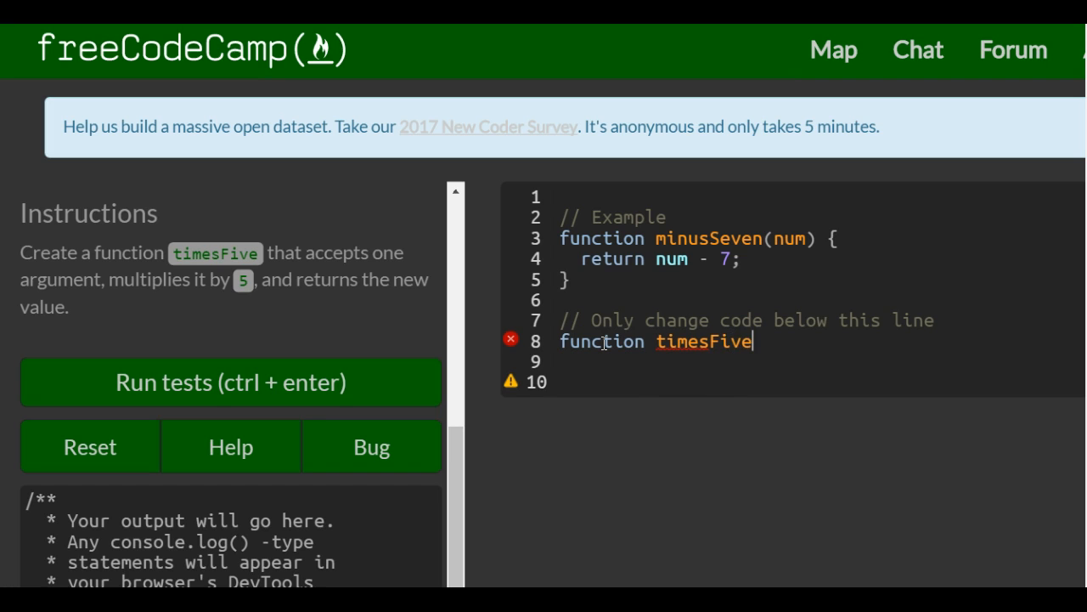
{"action": "type", "text": "()"}
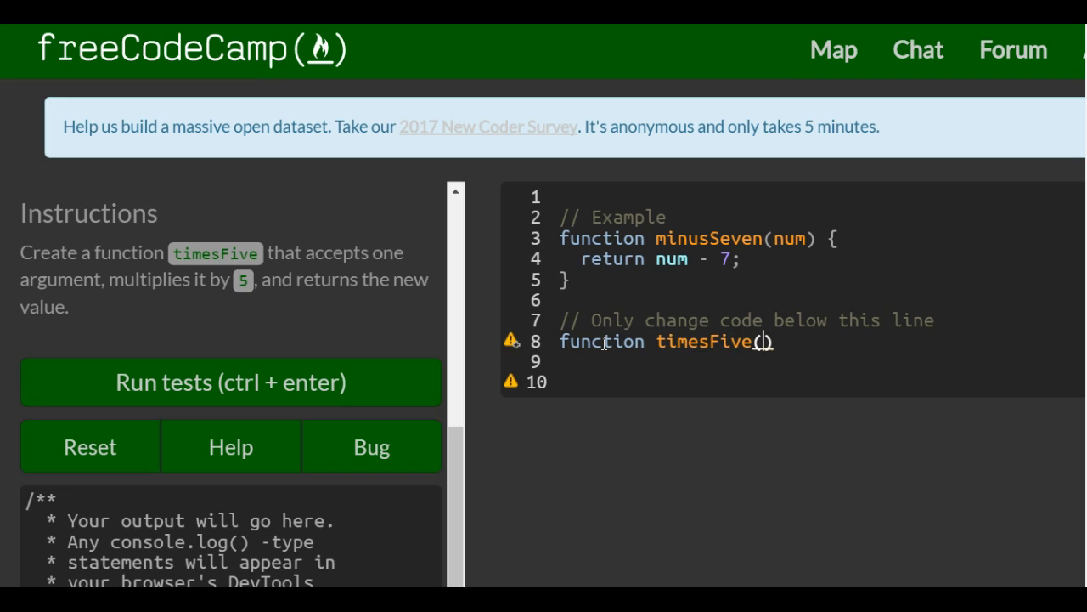
{"action": "type", "text": "num"}
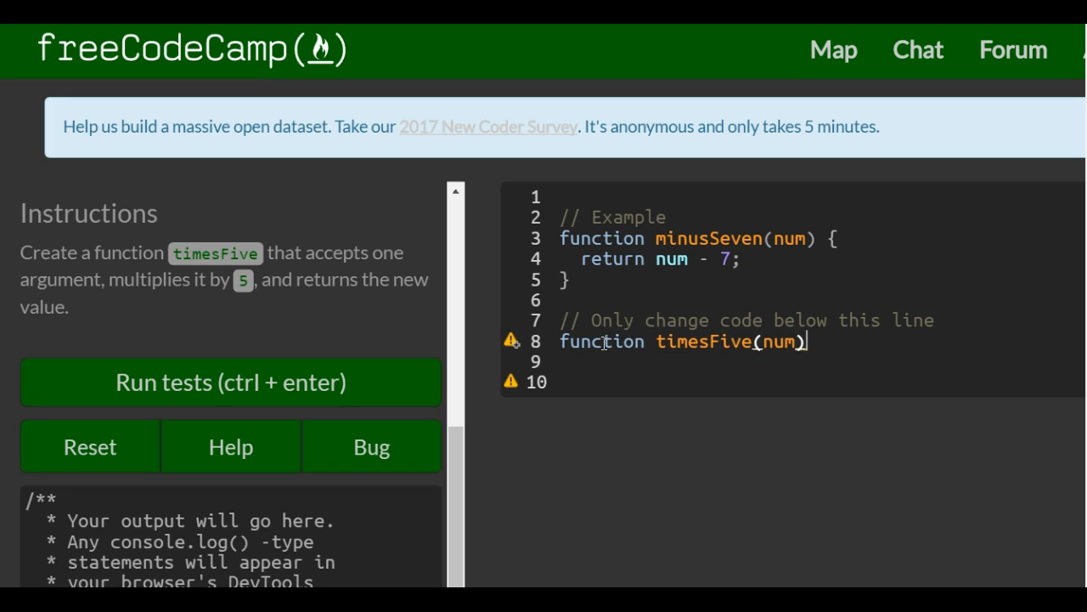
{"action": "type", "text": "{}"}
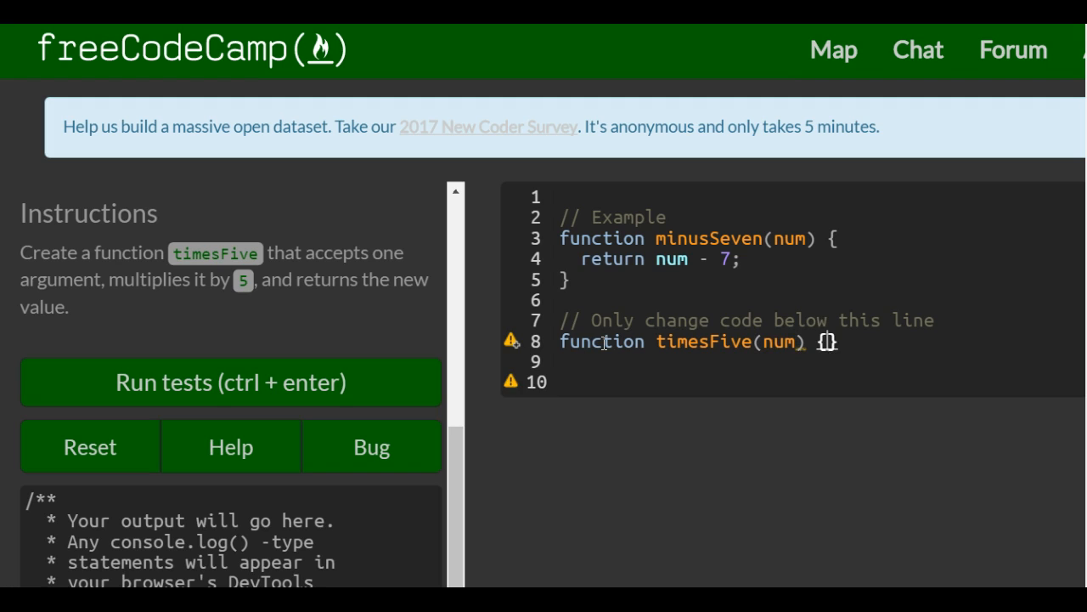
{"action": "type", "text": "retur"}
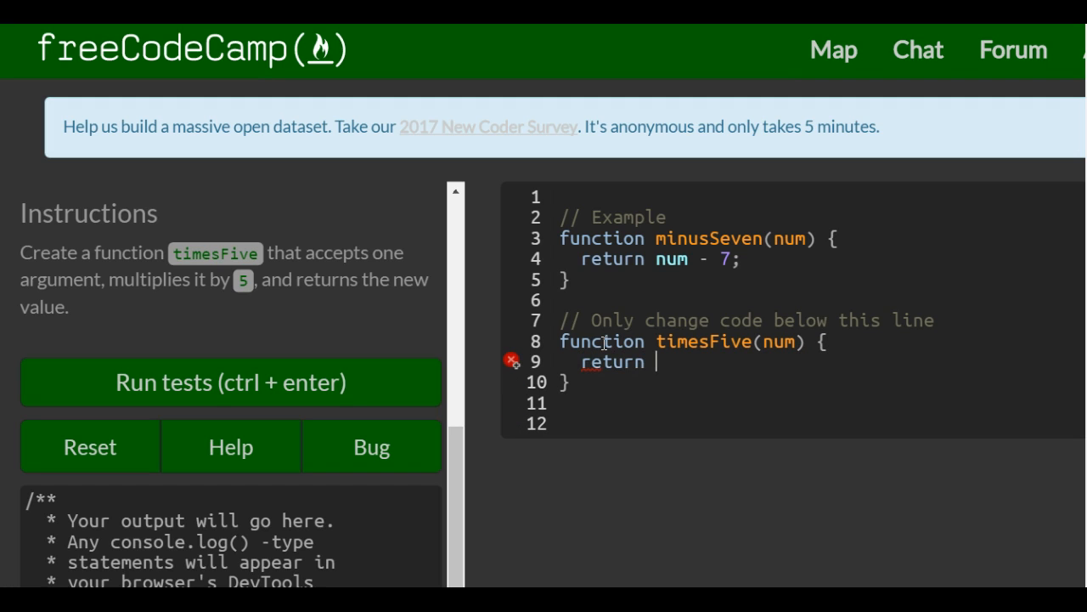
{"action": "type", "text": "num *"}
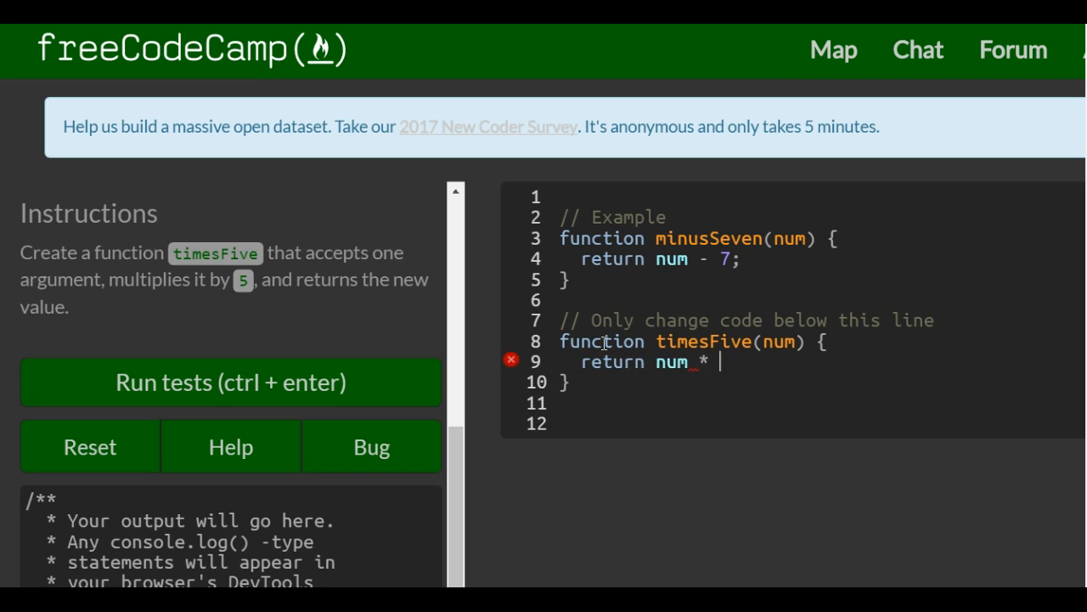
{"action": "type", "text": "5;"}
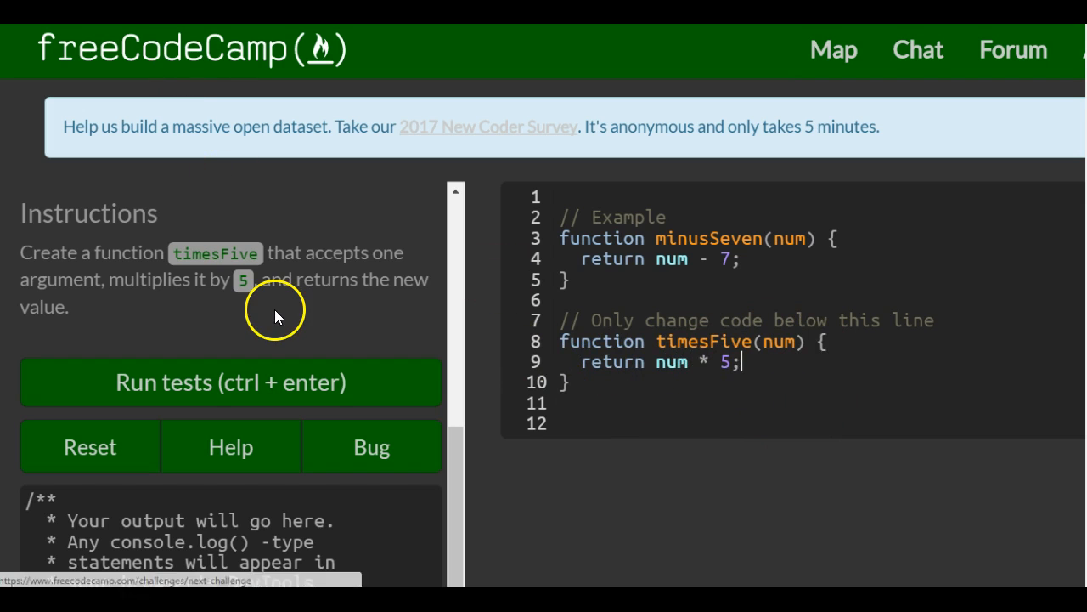
{"action": "left_click", "coordinate": [230, 381]}
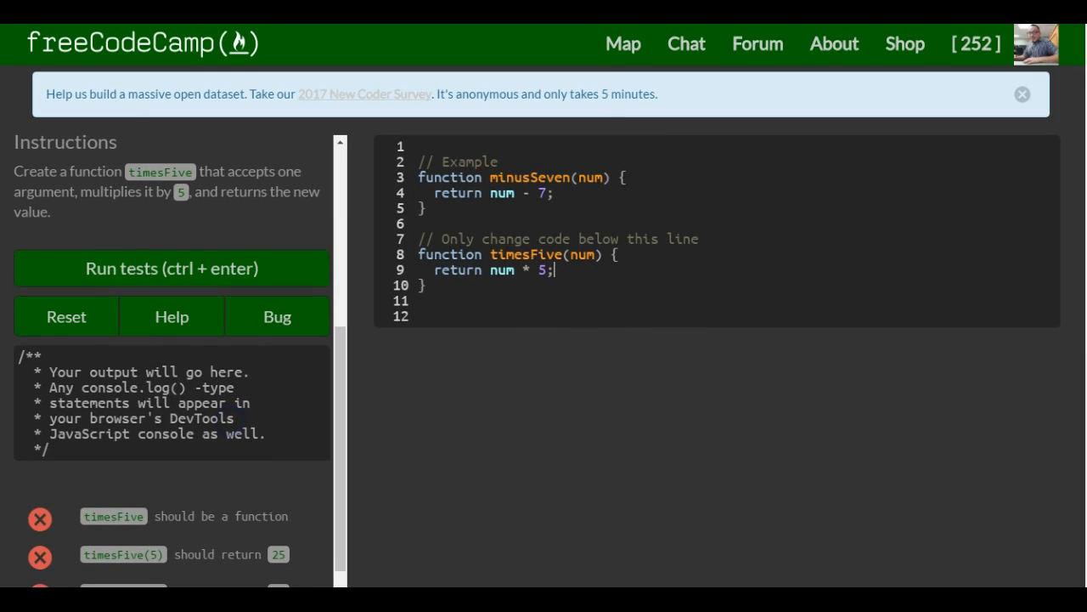